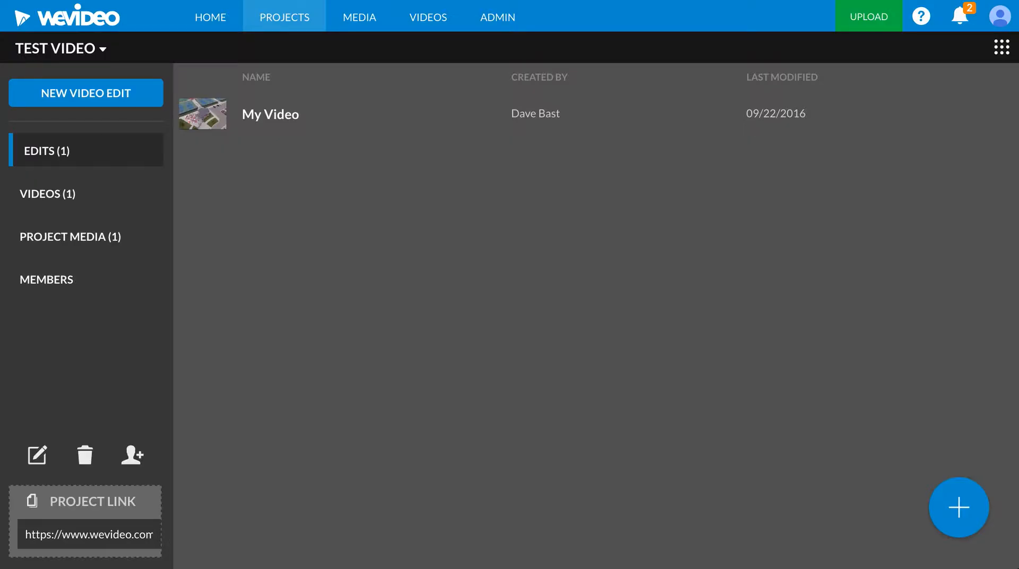
pyautogui.moveTo(211, 116)
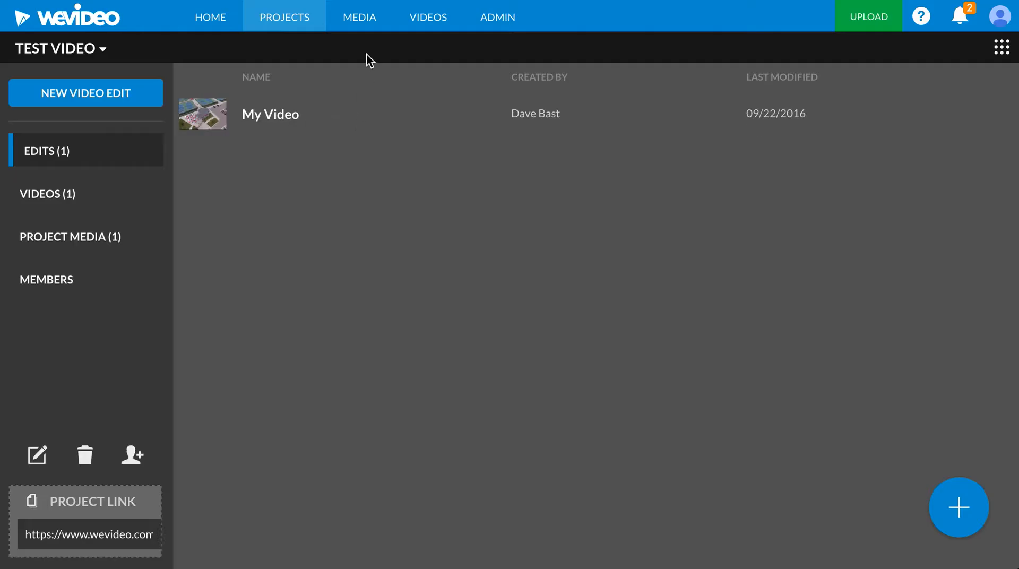
# Permanently delete the Drone Voice Over clip from My Media, confirming despite its use in an edit.
pyautogui.click(359, 17)
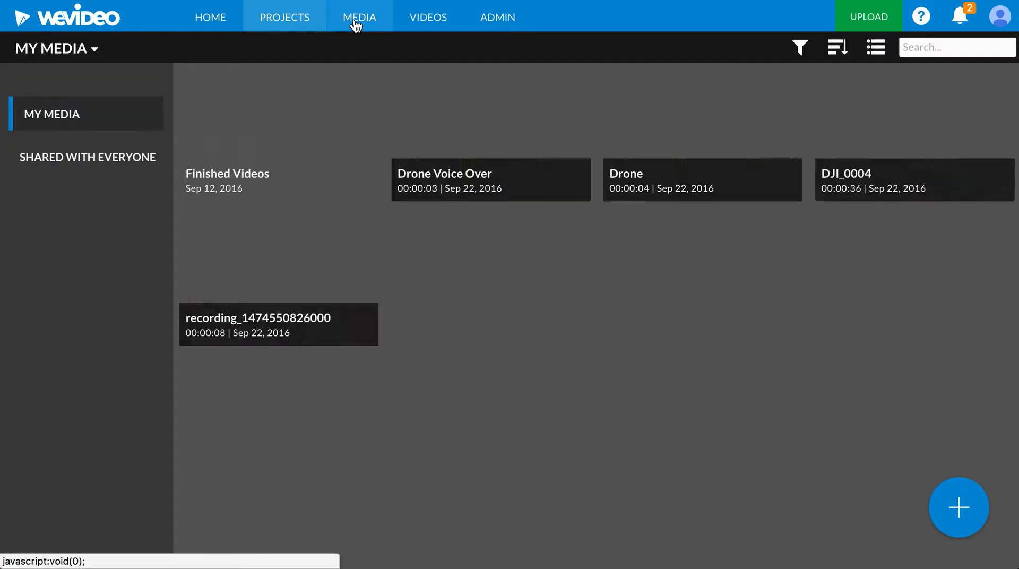
pyautogui.click(358, 17)
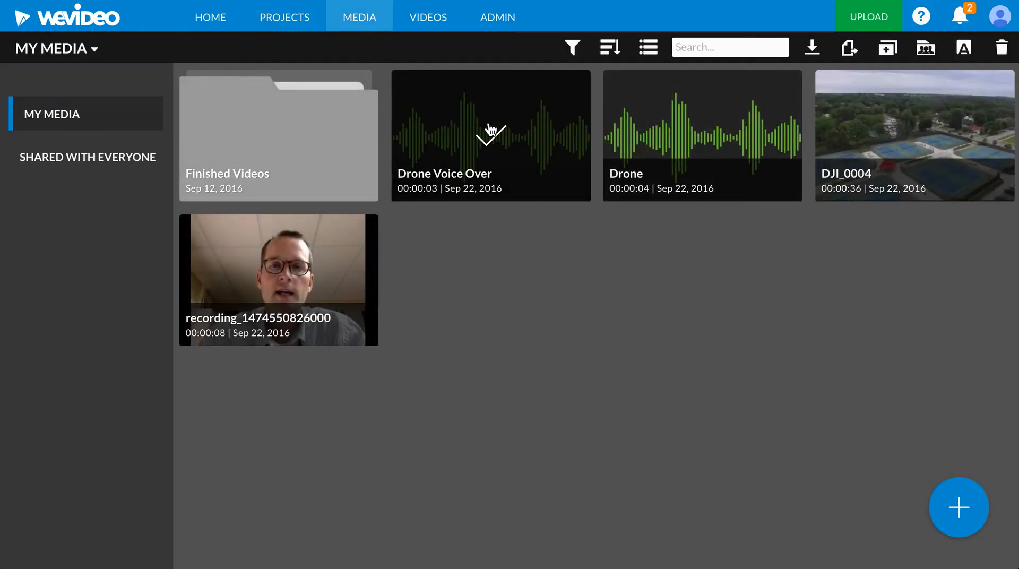
pyautogui.click(1001, 46)
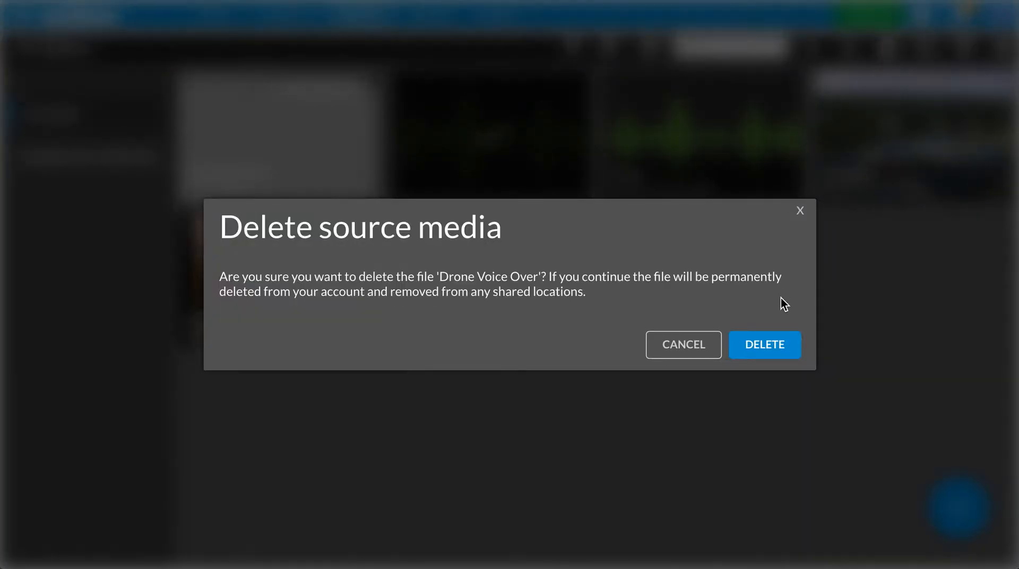
pyautogui.click(764, 345)
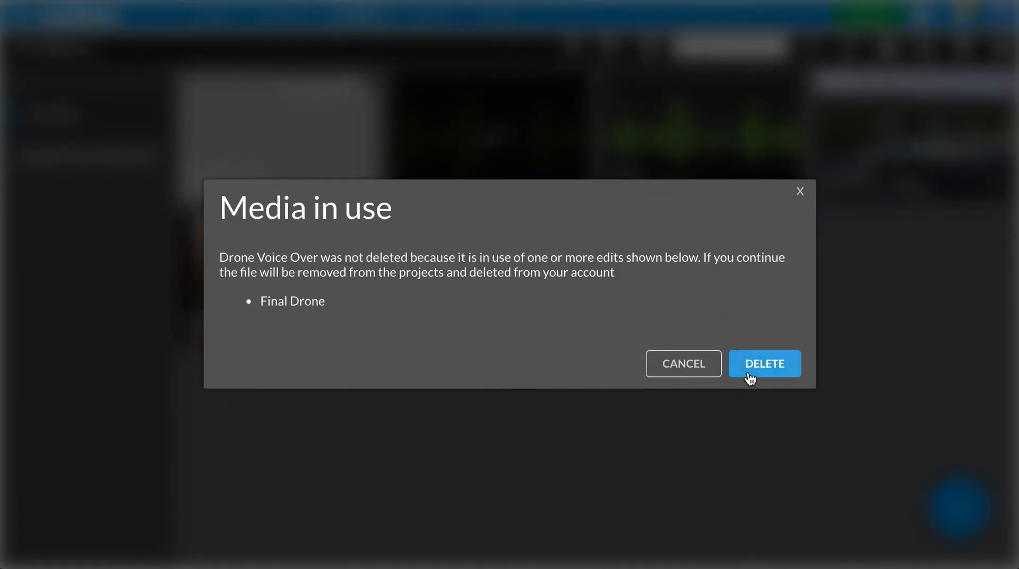
pyautogui.click(764, 363)
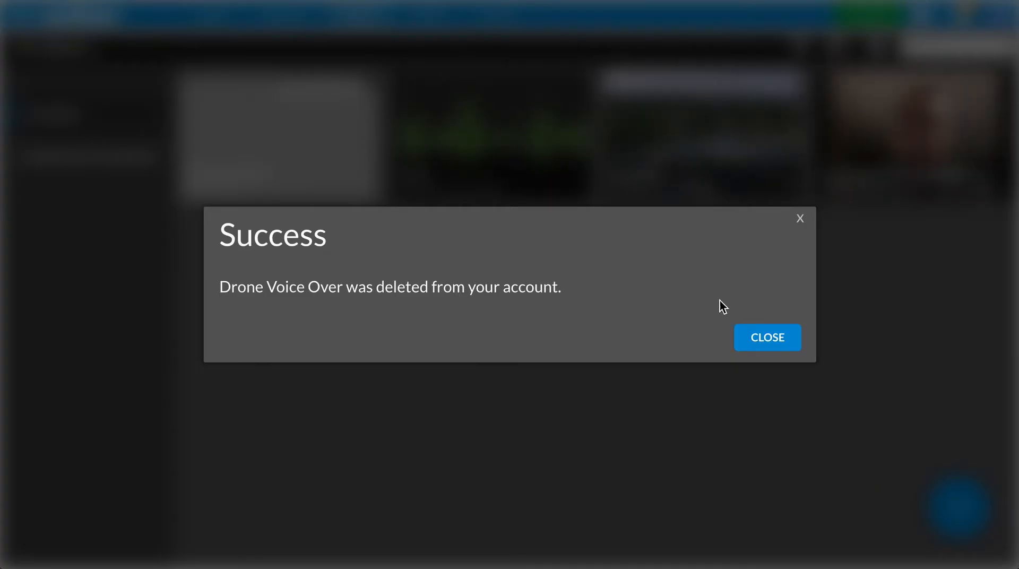
pyautogui.click(766, 338)
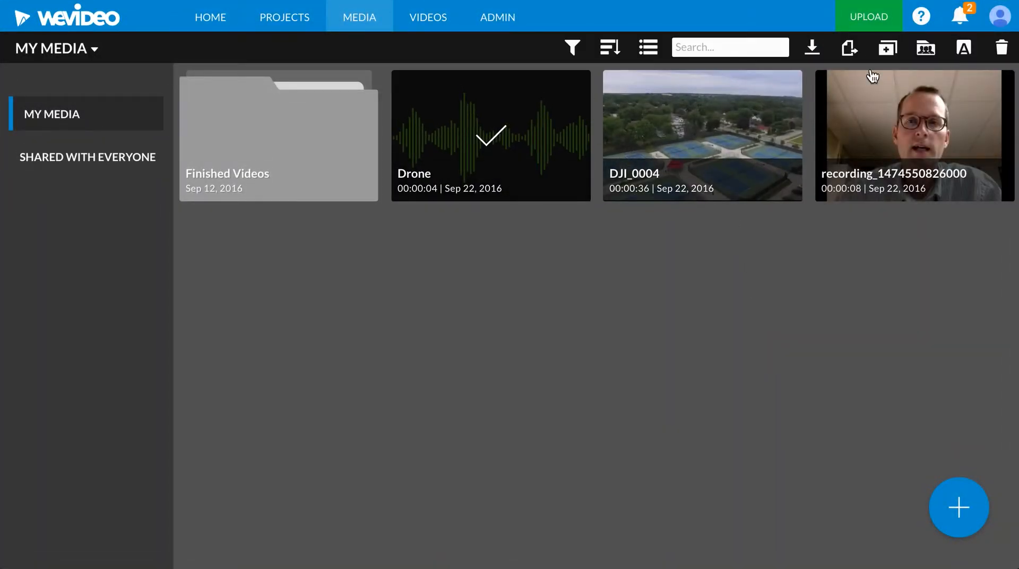
# Delete the selected Drone audio clip and confirm, leaving the folder, DJI_0004 and the recording.
pyautogui.click(1001, 48)
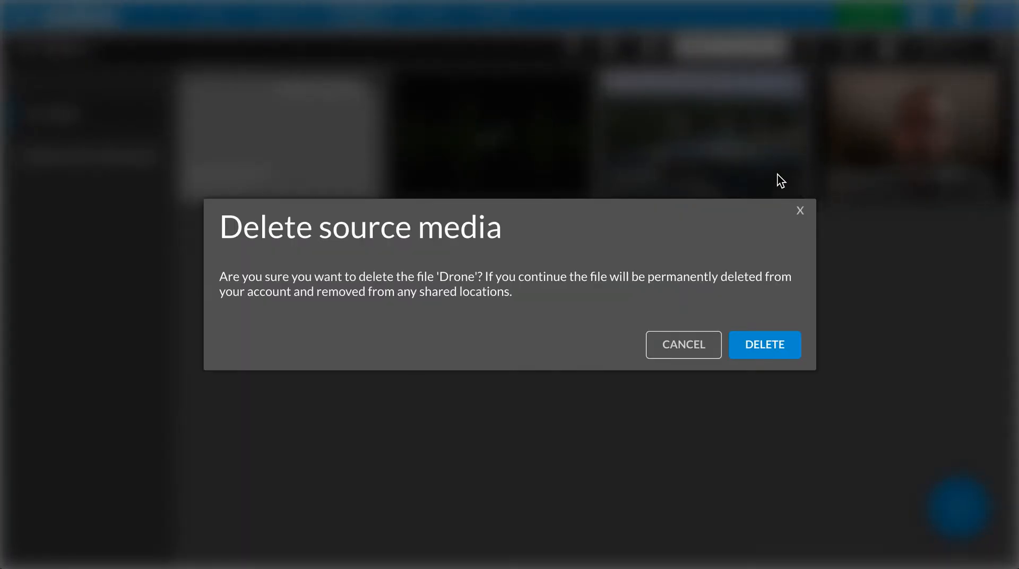
pyautogui.click(764, 345)
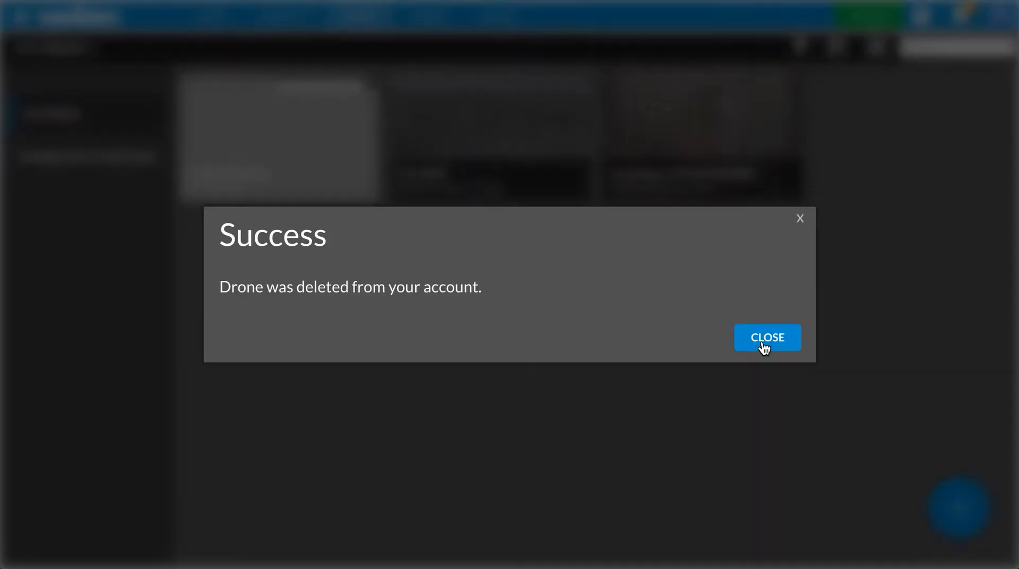
pyautogui.click(766, 336)
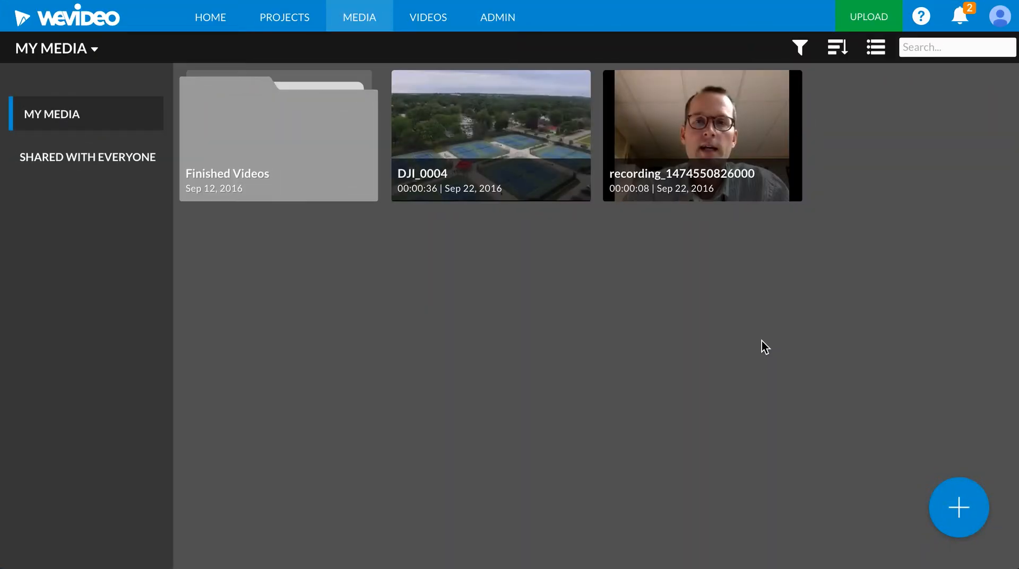